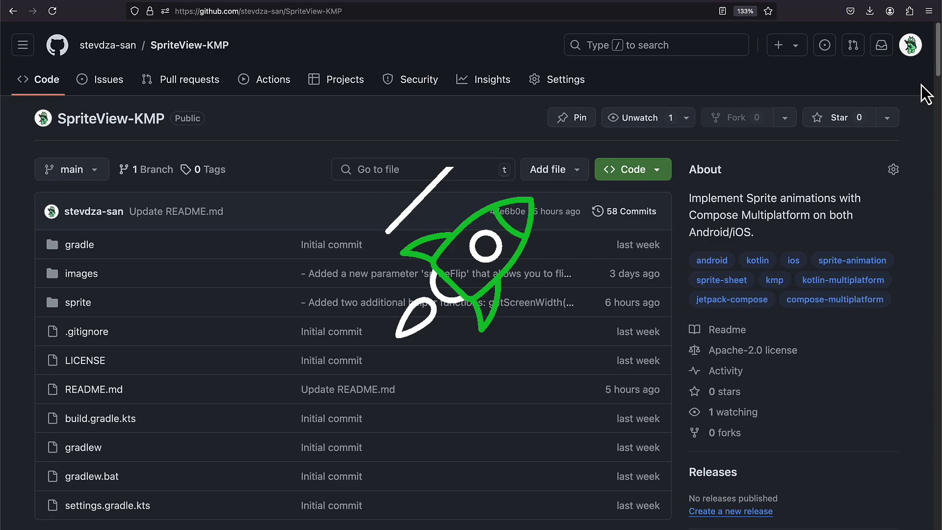
# Scroll through the Game Art 2D character sprites, then navigate to craftpix.net via the address bar
pyautogui.scroll(-3)
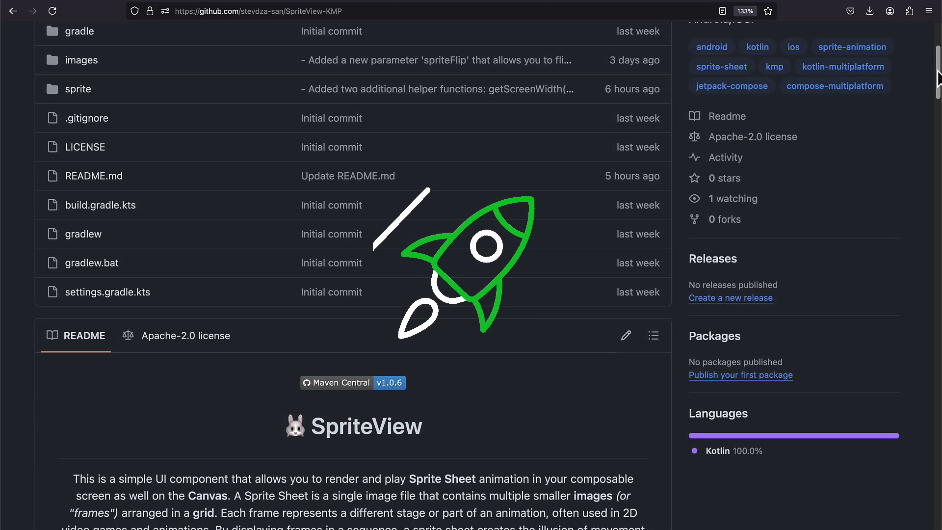
pyautogui.scroll(-3)
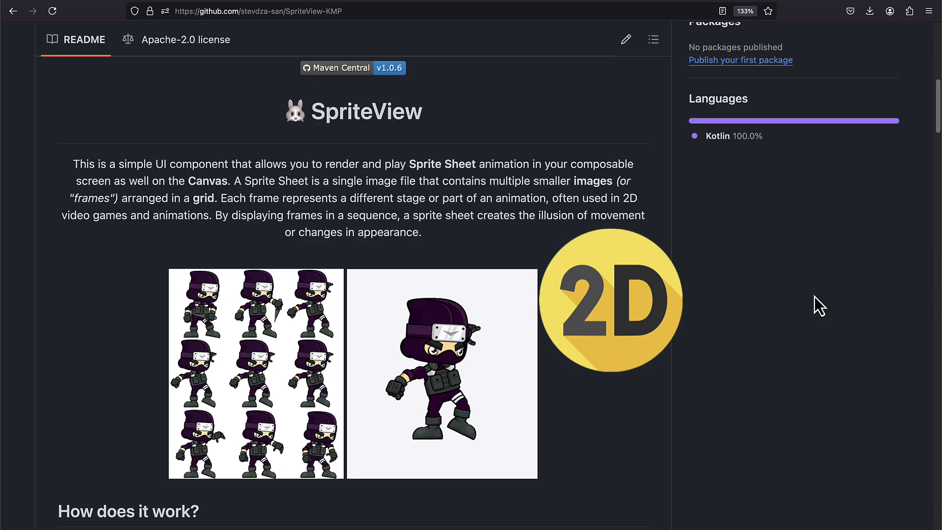
pyautogui.click(440, 373)
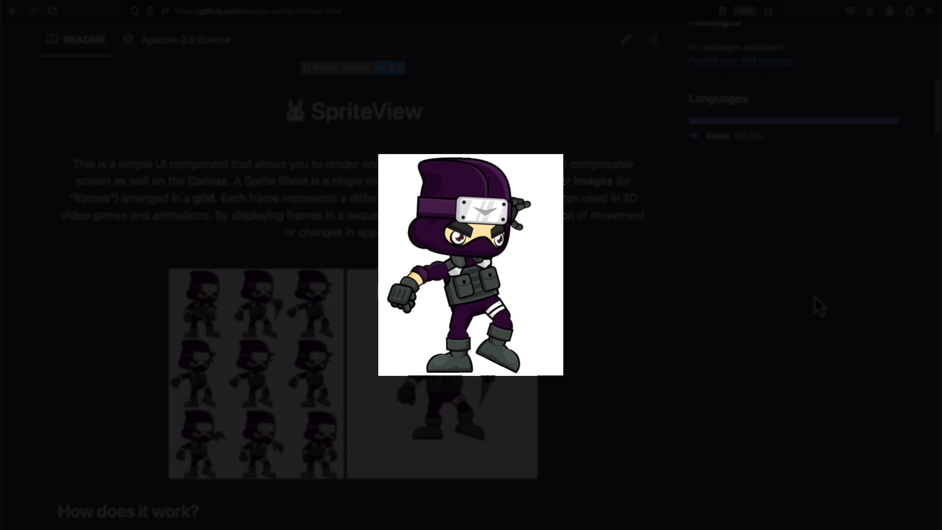
pyautogui.scroll(-3)
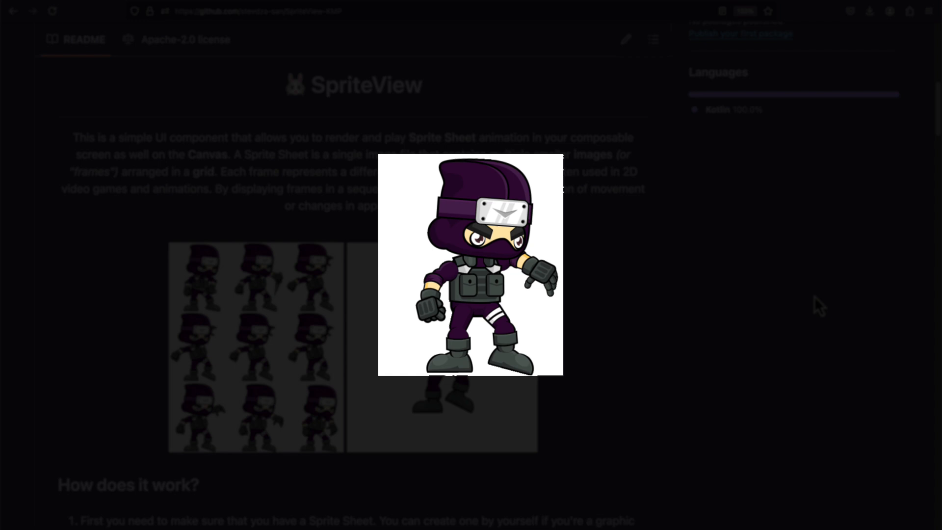
pyautogui.scroll(-3)
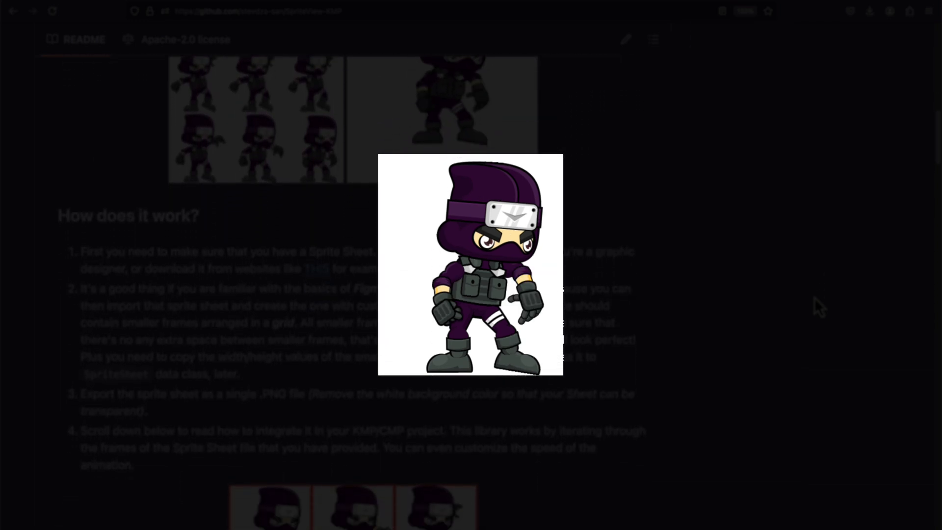
pyautogui.scroll(-3)
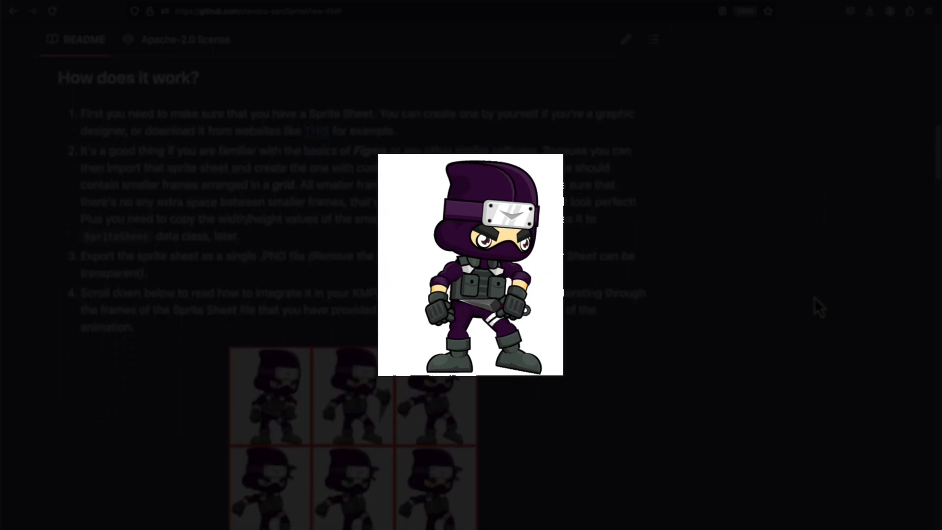
pyautogui.scroll(-3)
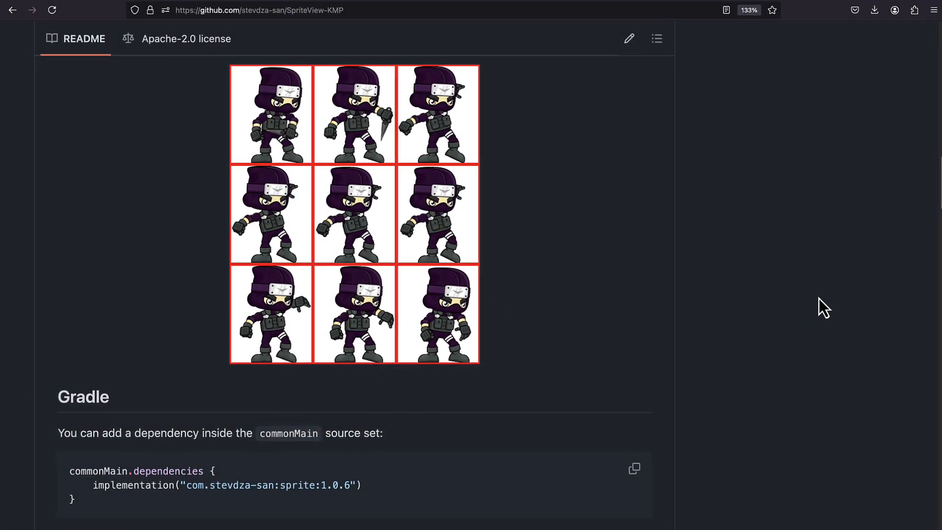
pyautogui.scroll(-3)
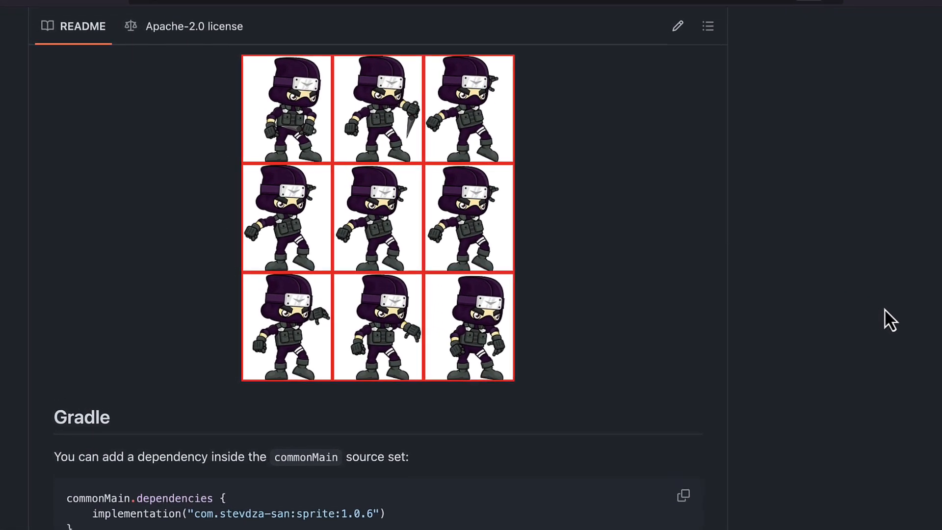
pyautogui.scroll(-3)
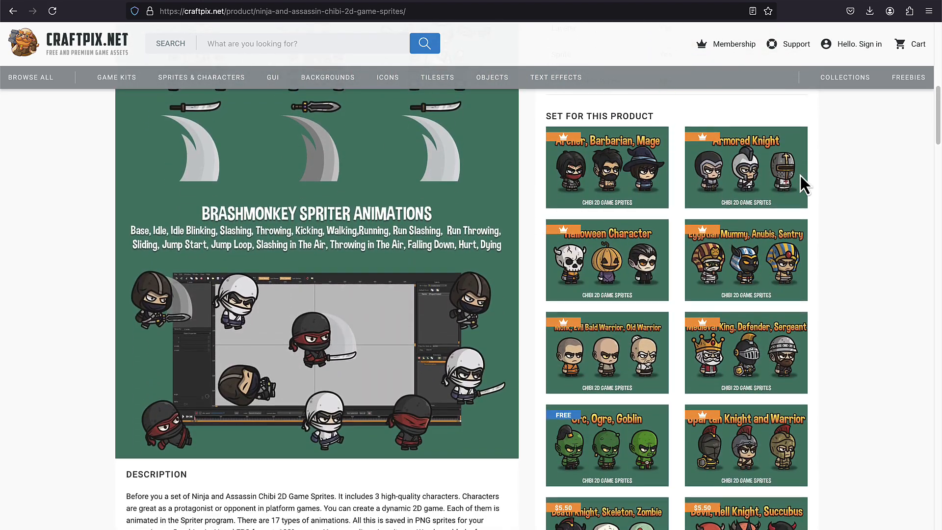
pyautogui.scroll(-3)
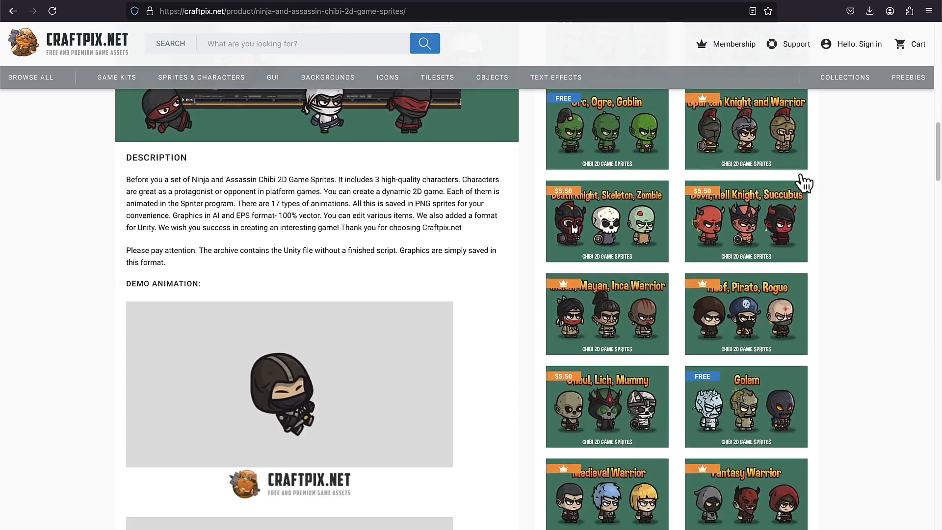
pyautogui.scroll(-3)
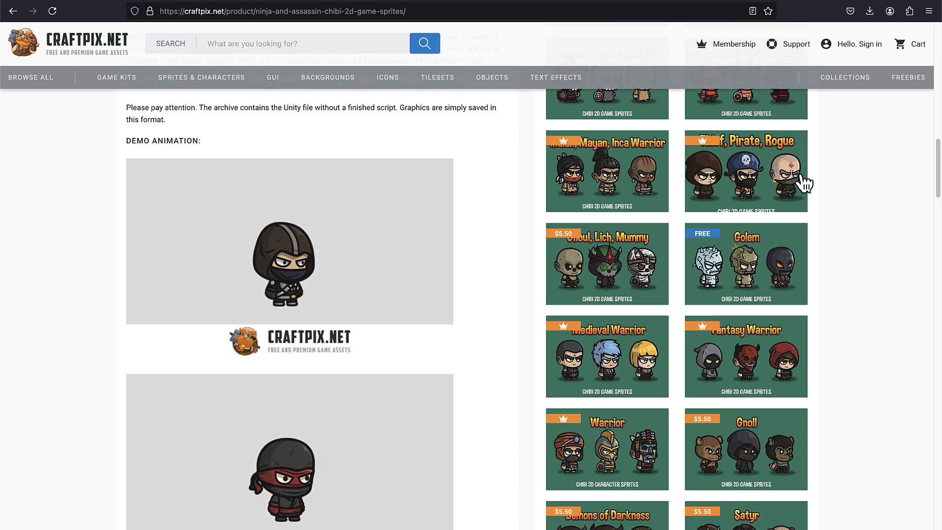
pyautogui.scroll(-3)
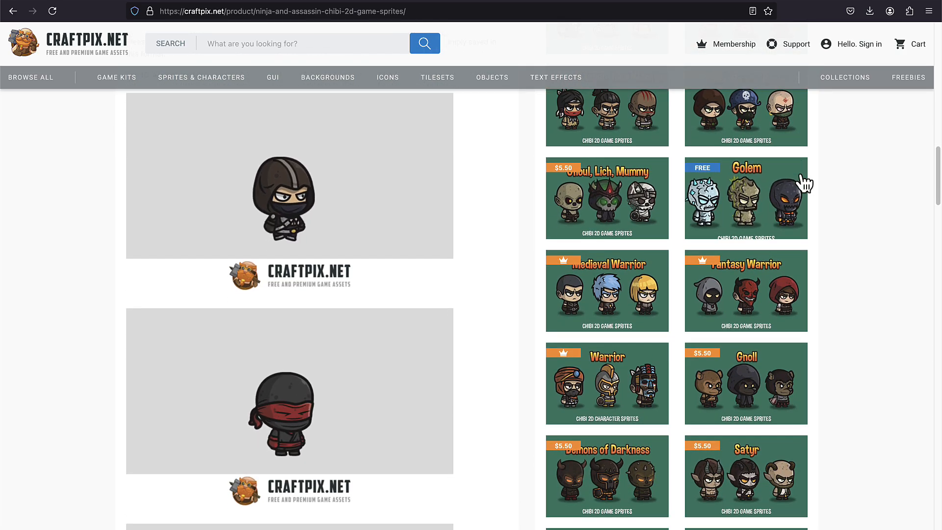
pyautogui.scroll(-3)
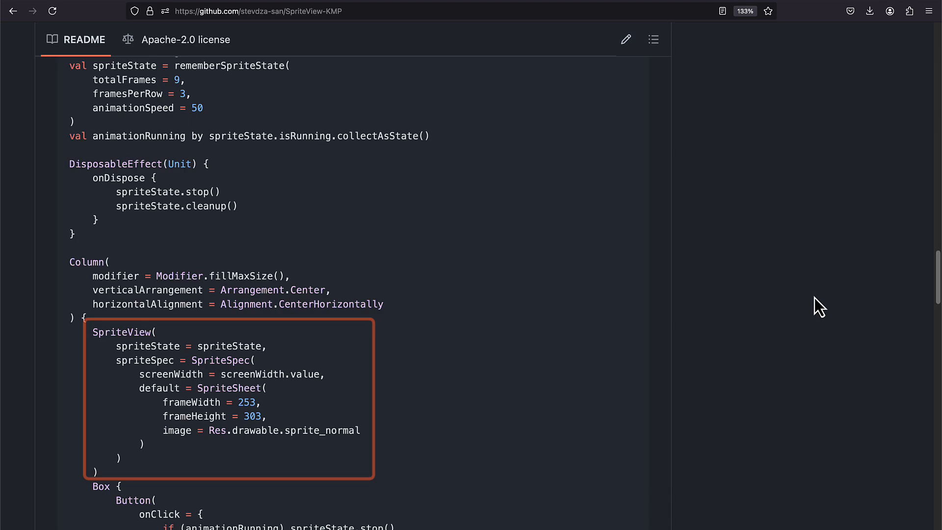
pyautogui.scroll(-3)
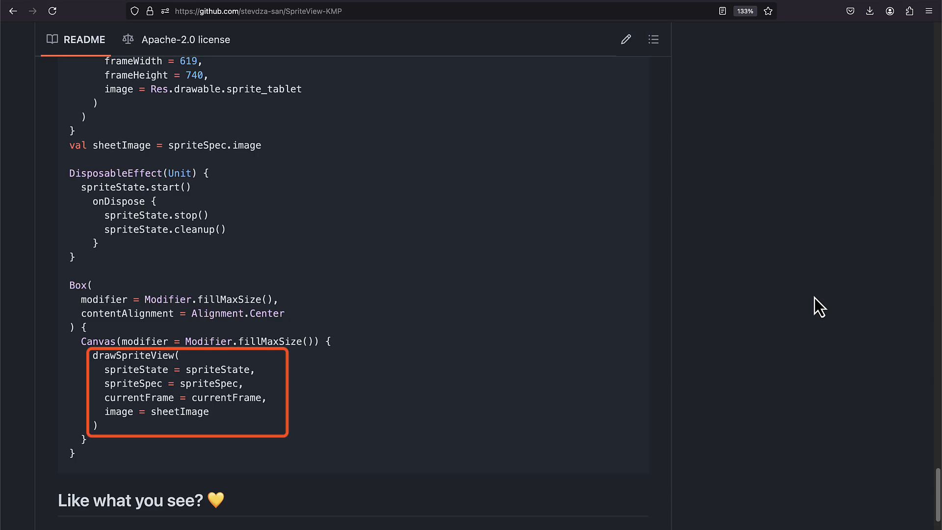
pyautogui.scroll(-3)
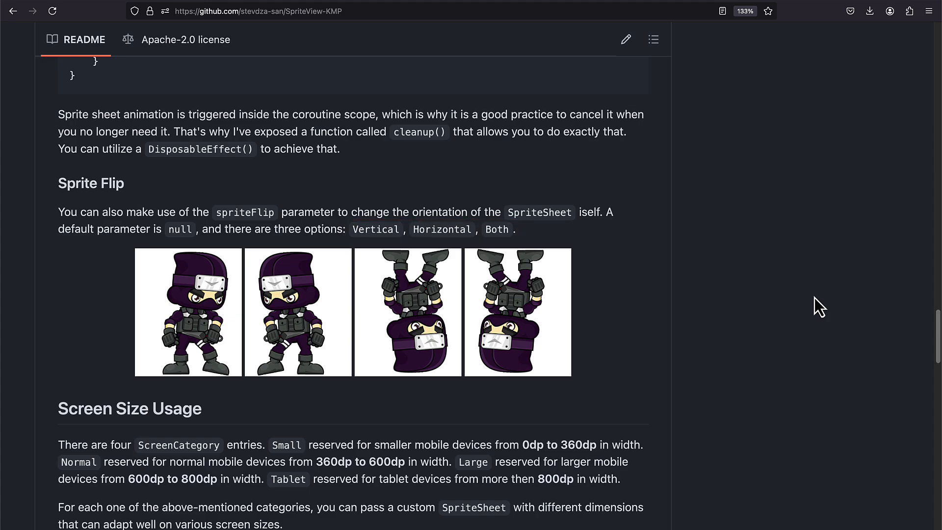
pyautogui.scroll(-3)
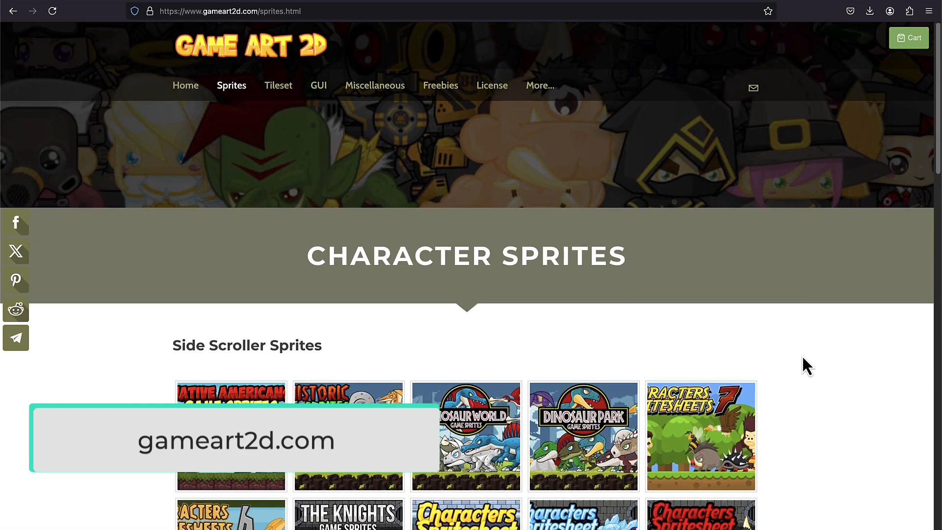
pyautogui.scroll(-3)
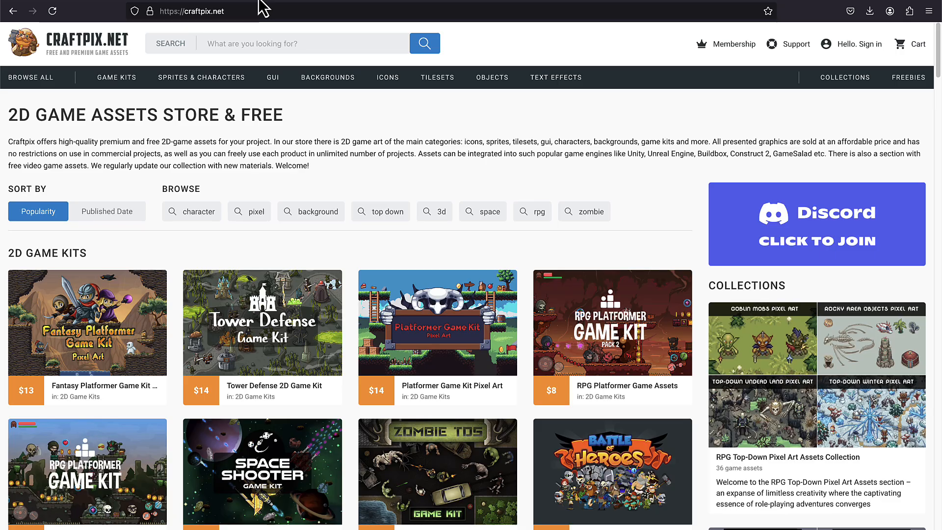
pyautogui.click(201, 76)
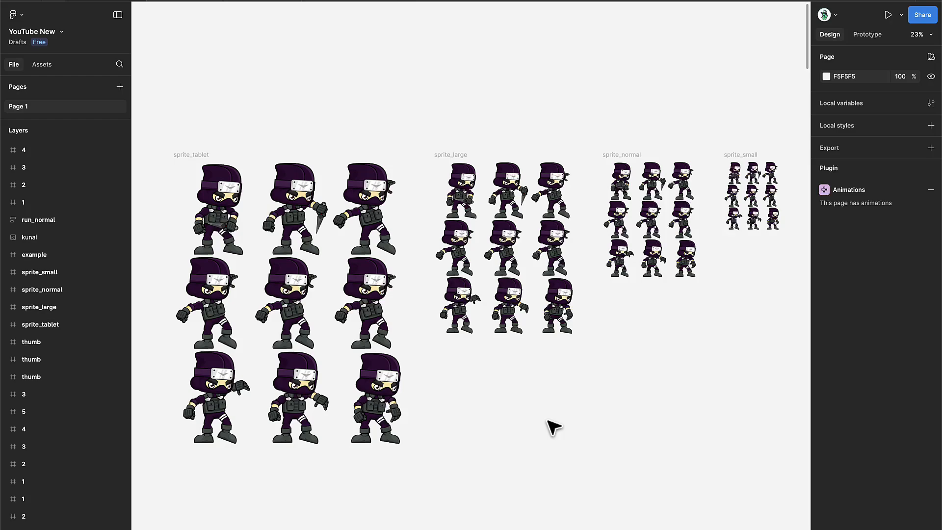
pyautogui.moveTo(501, 465)
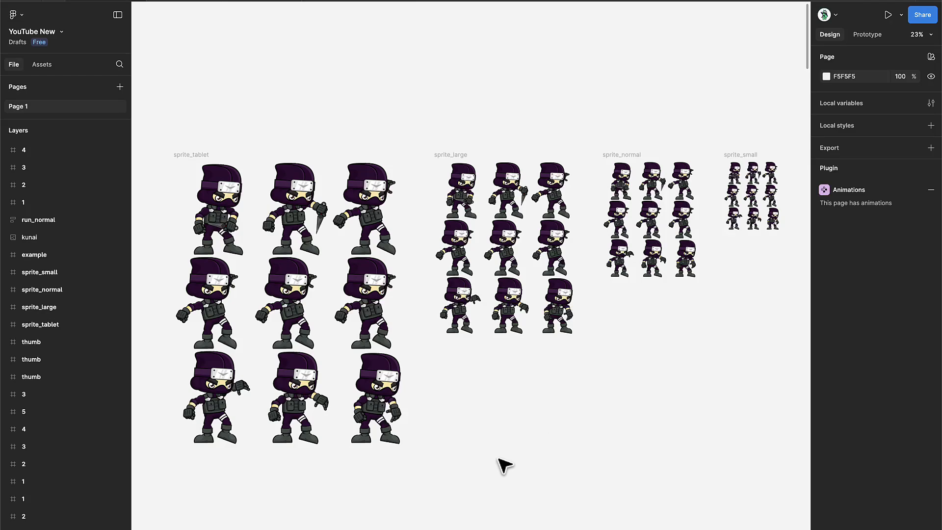
pyautogui.moveTo(496, 414)
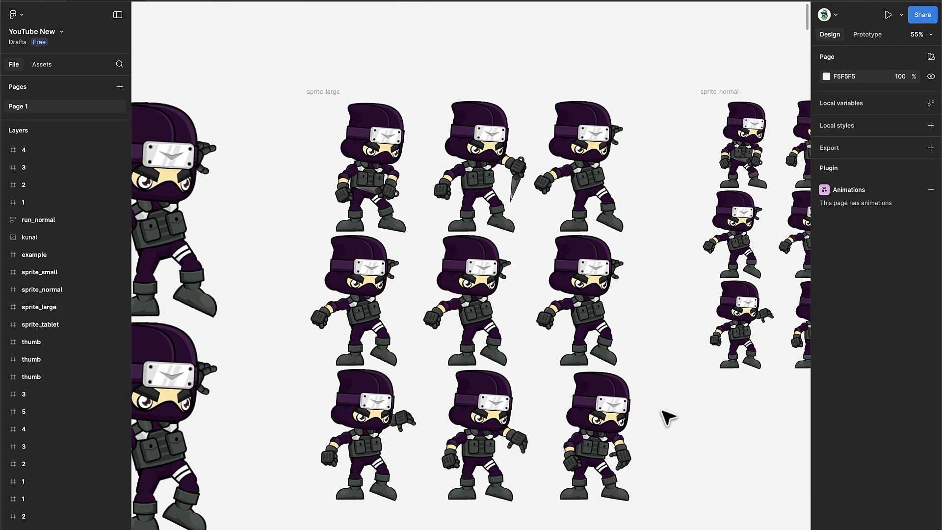
# Zoom the Figma canvas toward the sprite_small sheet before activating the Frame tool
pyautogui.scroll(-3)
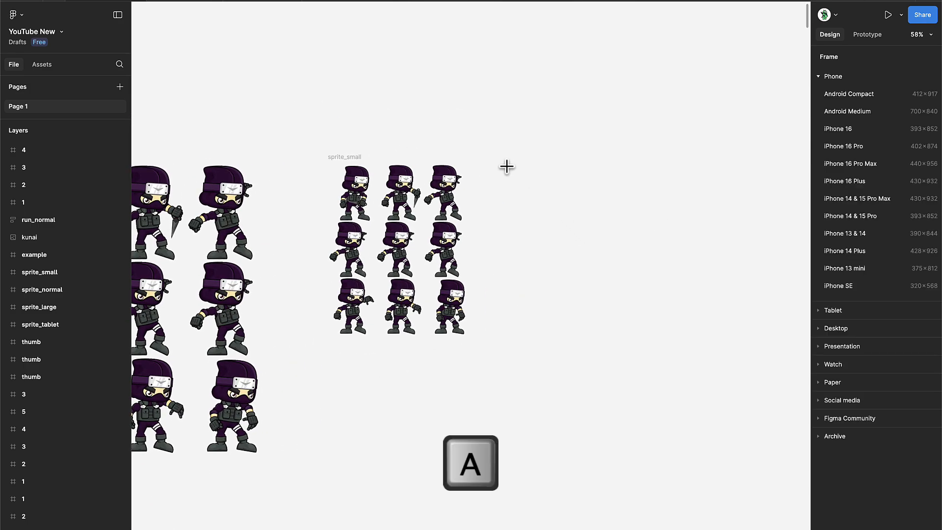
# Draw a new 'test' frame right of sprite_small and copy the Throw__001 pose into its top-left
pyautogui.moveTo(503, 158); pyautogui.dragTo(718, 419)
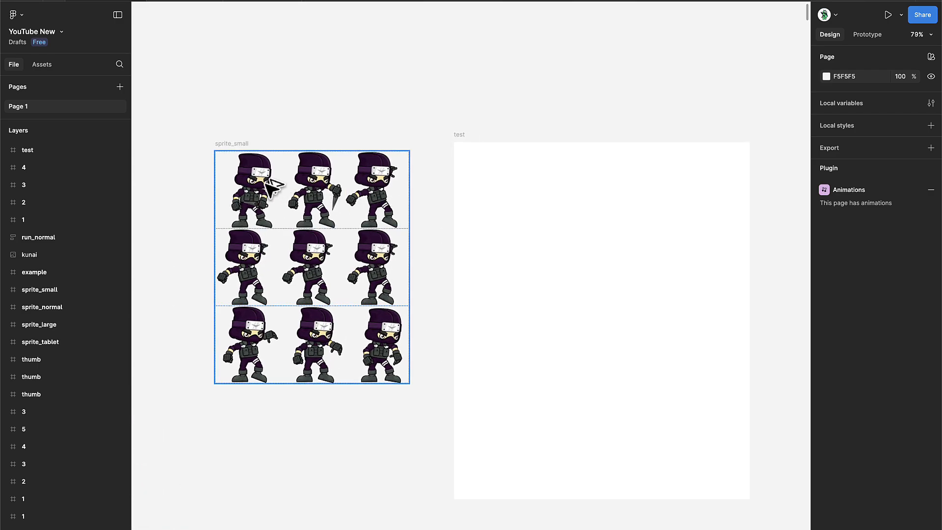
pyautogui.click(248, 189)
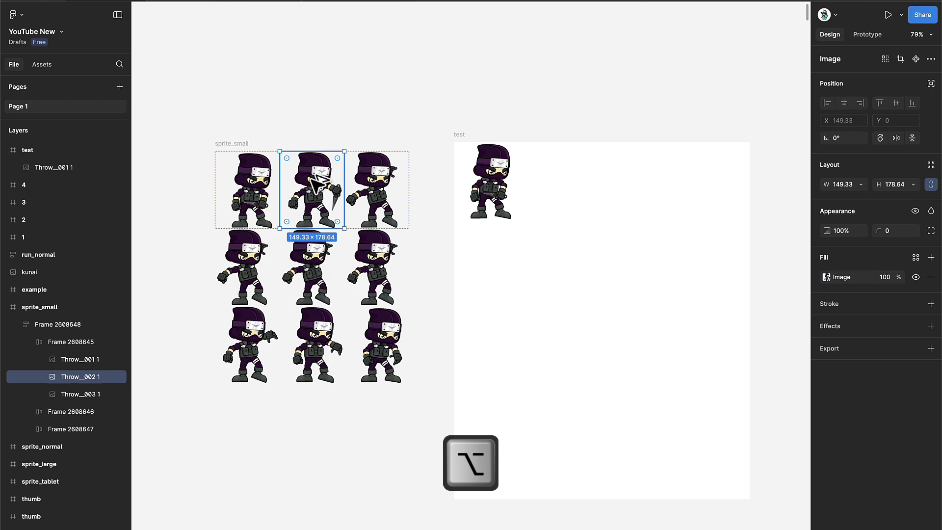
# Copy poses 2 and 3 beside the first and wrap the rows of three into auto-layout groups
pyautogui.moveTo(312, 190); pyautogui.dragTo(554, 183)
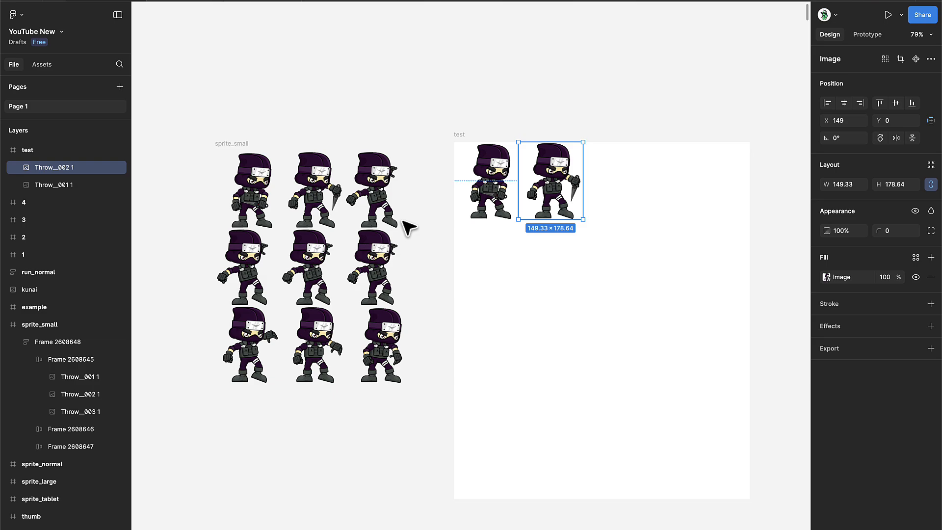
pyautogui.moveTo(550, 180); pyautogui.dragTo(628, 196)
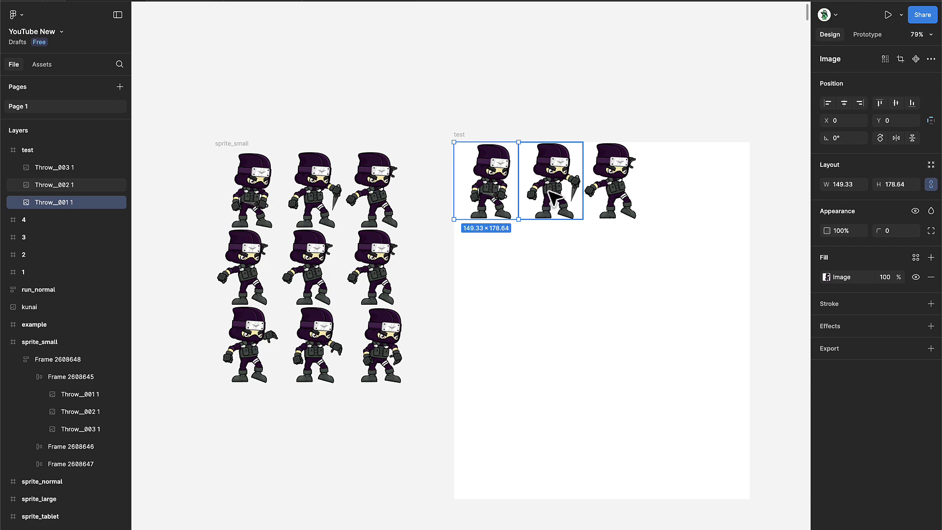
pyautogui.click(612, 180)
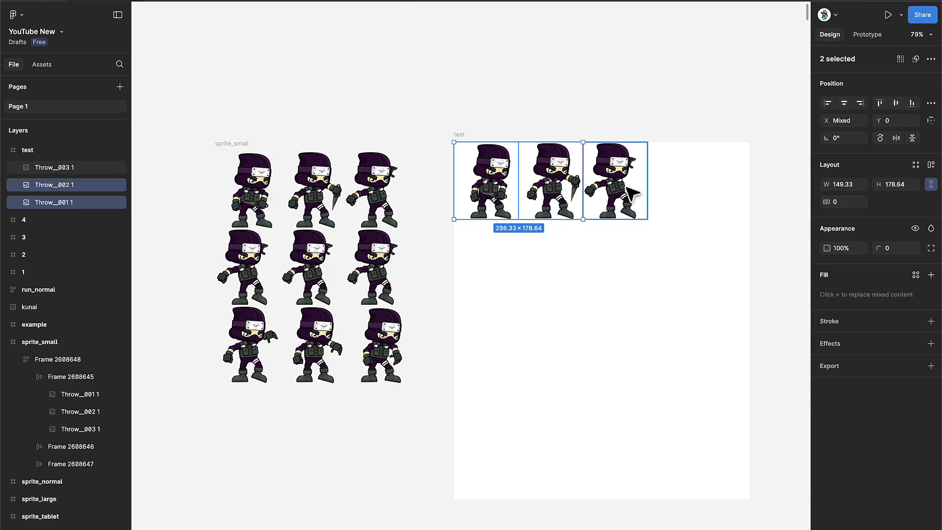
pyautogui.click(614, 179)
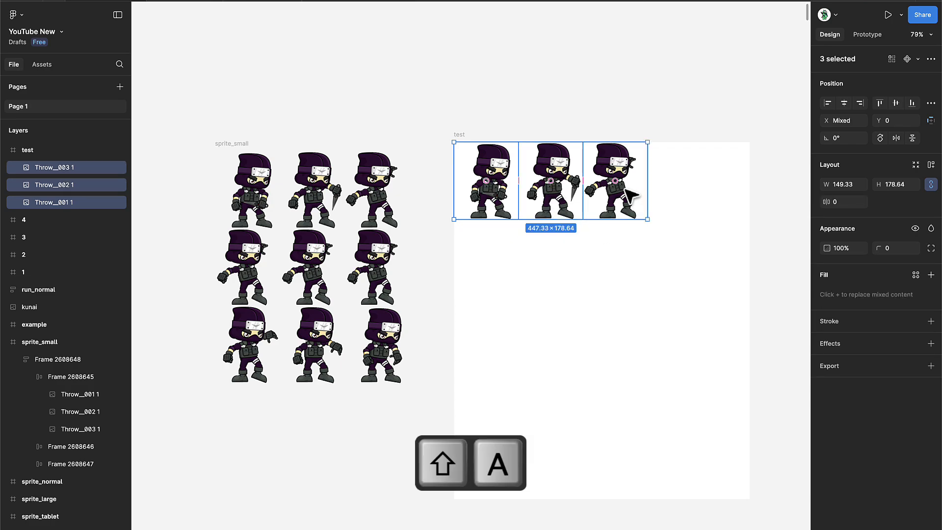
pyautogui.press('shift+a')
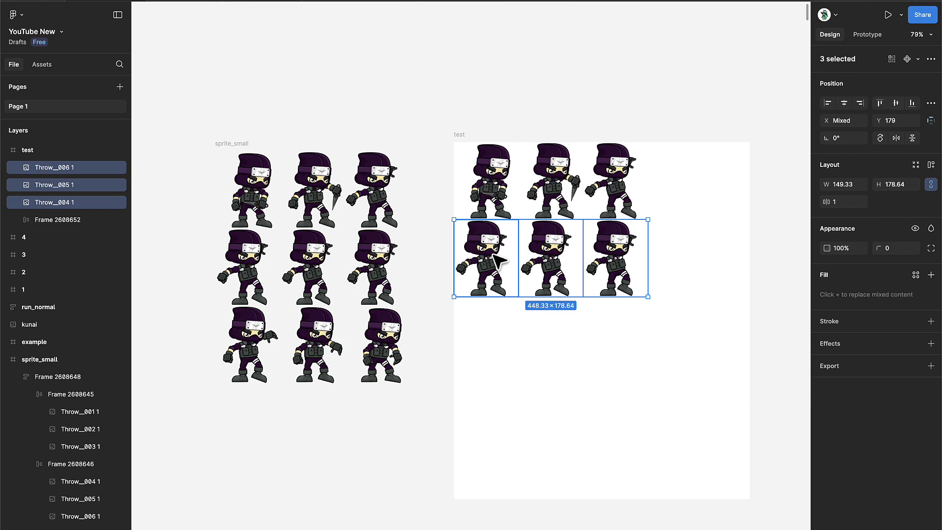
pyautogui.press('shift+a')
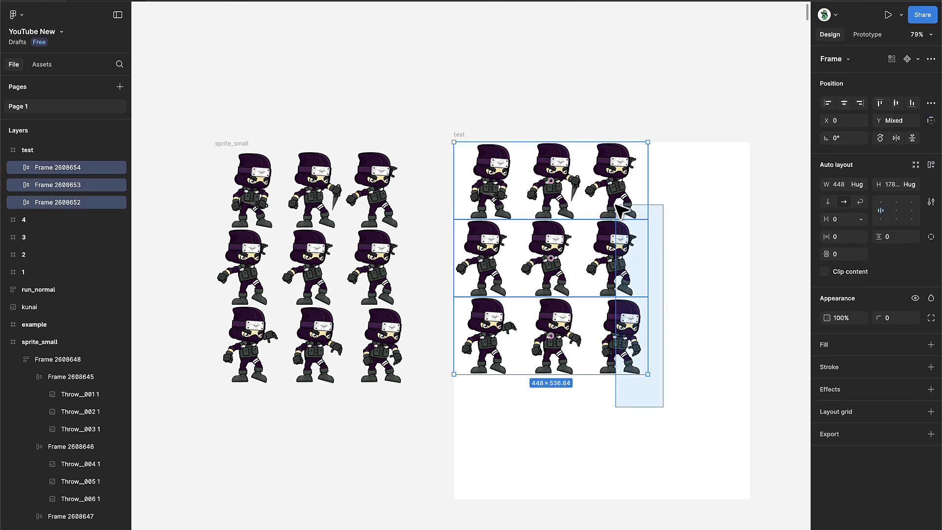
# Stack the three rows into a vertical auto-layout group with gap 35, then 0
pyautogui.press('shift+a')
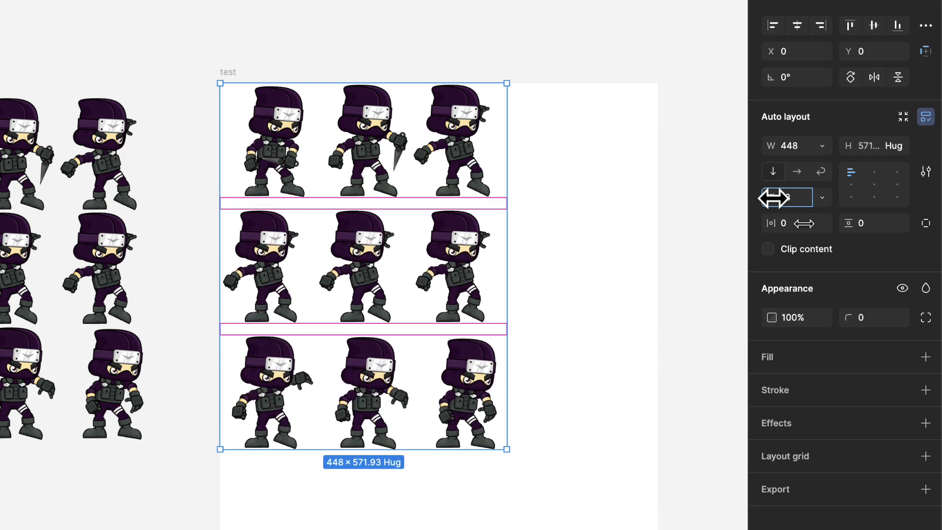
pyautogui.write('35')
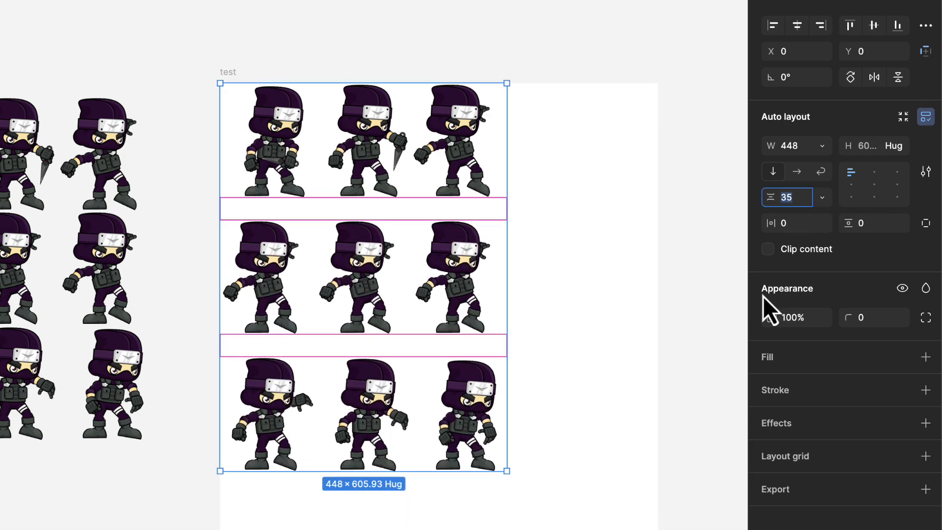
pyautogui.write('0')
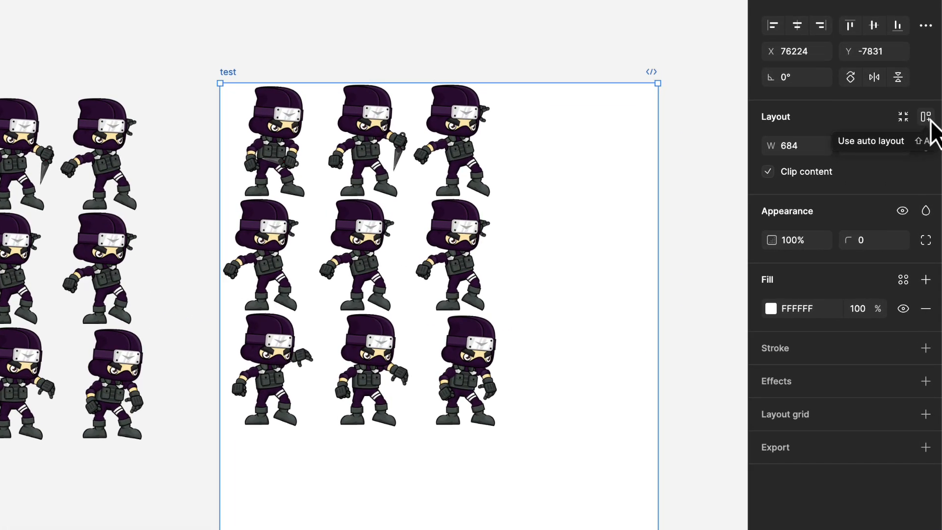
# Hug the frame around the grid, fix its height at 536 and remove the FFFFFF fill
pyautogui.click(925, 116)
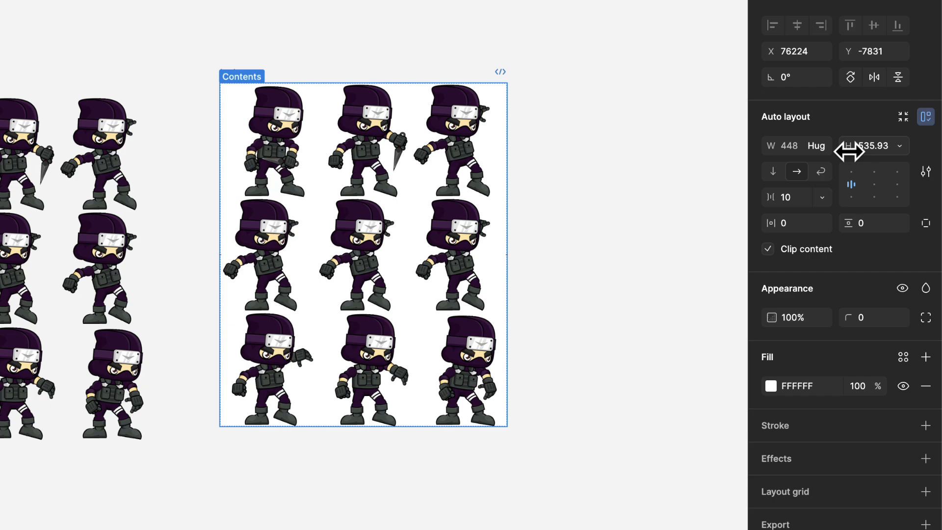
pyautogui.click(868, 145)
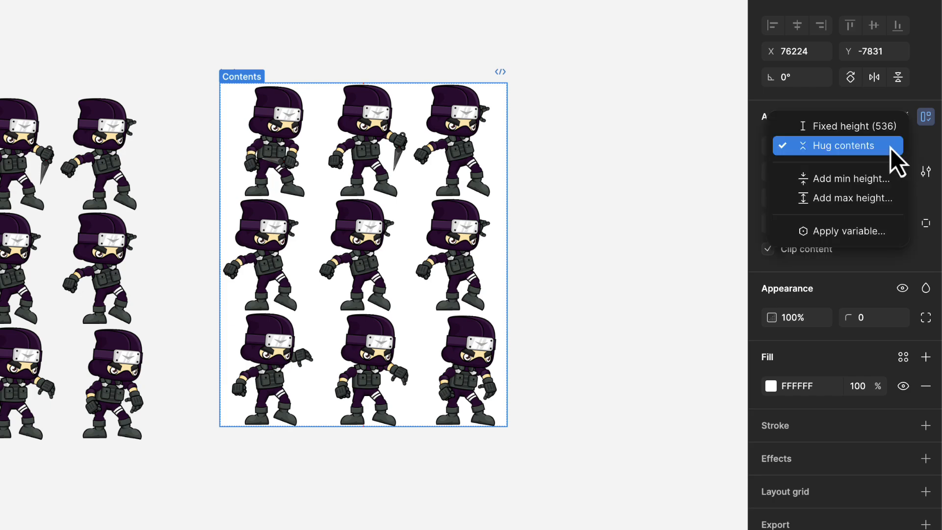
pyautogui.click(842, 145)
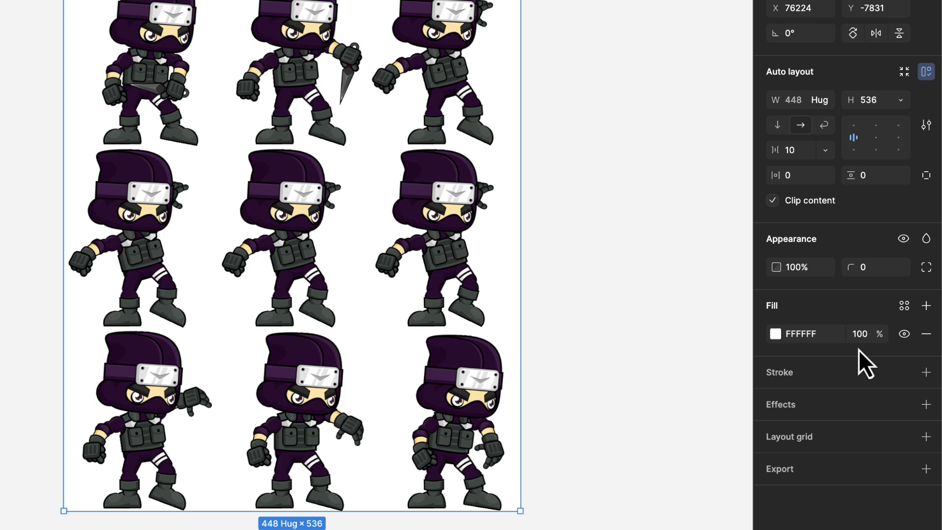
pyautogui.click(926, 334)
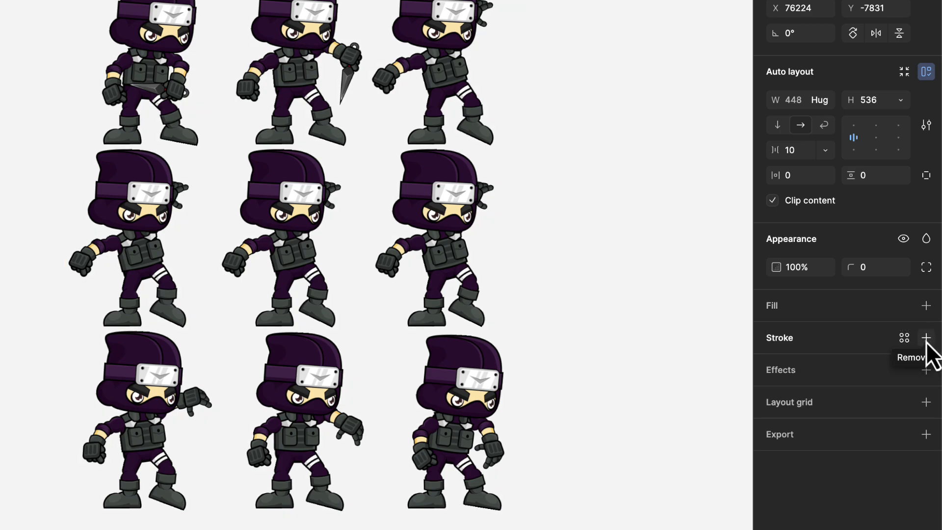
pyautogui.click(926, 434)
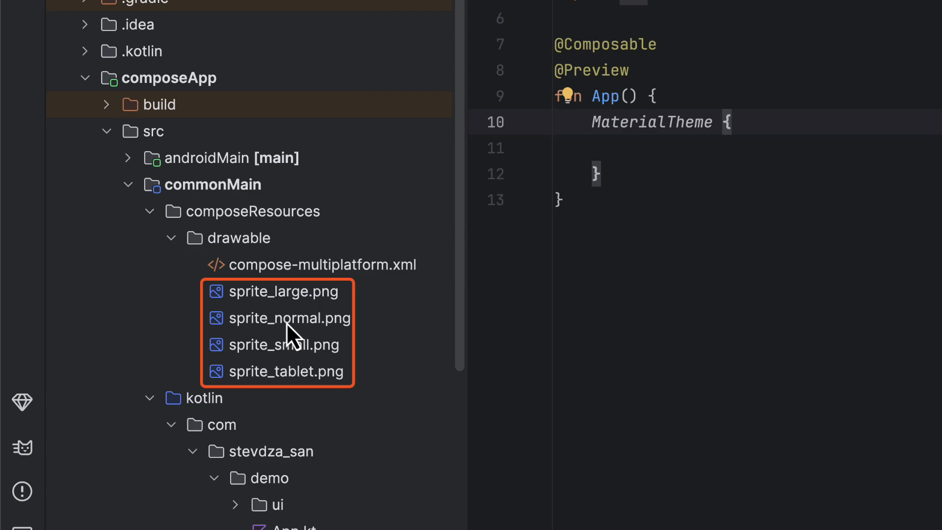
# Preview sprite_normal.png in drawable, close it and rebuild the project to generate resources
pyautogui.doubleClick(278, 317)
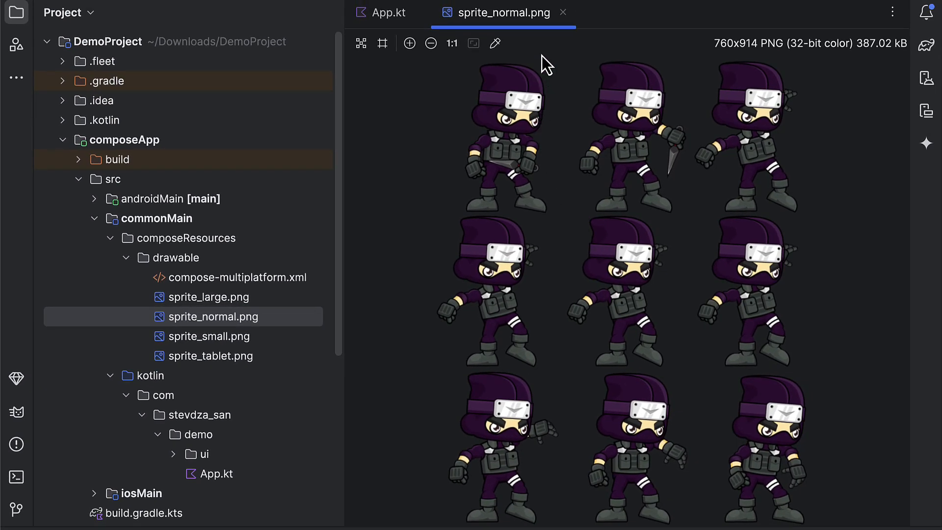
pyautogui.click(382, 12)
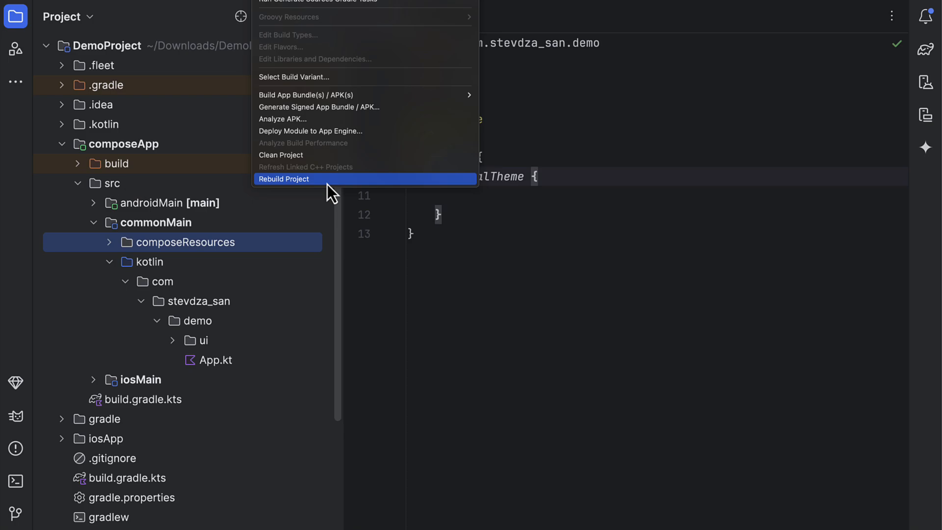
pyautogui.click(283, 179)
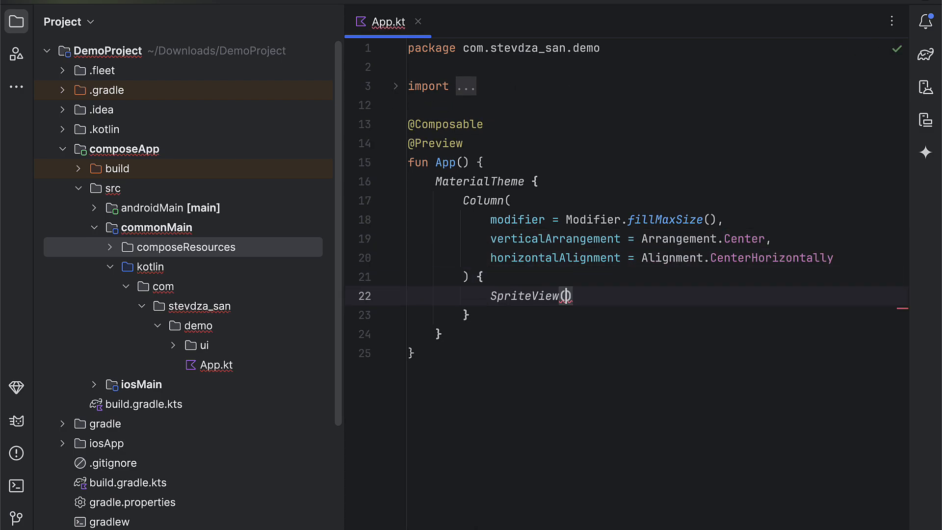
# Declare val spriteState = rememberSpriteState(totalFrames = 9, framesPerRow = 3) above the Column
pyautogui.press('enter')
pyautogui.write('spriteState =')
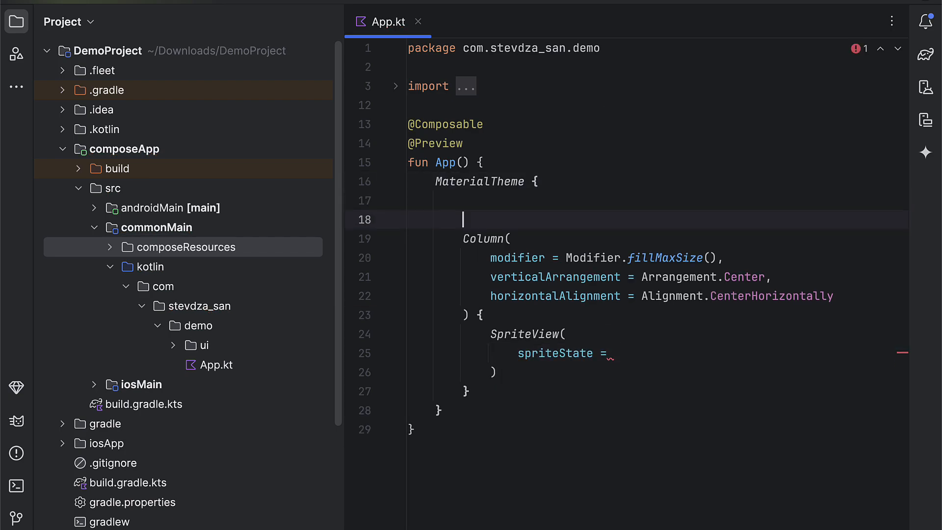
pyautogui.write('val spriteState')
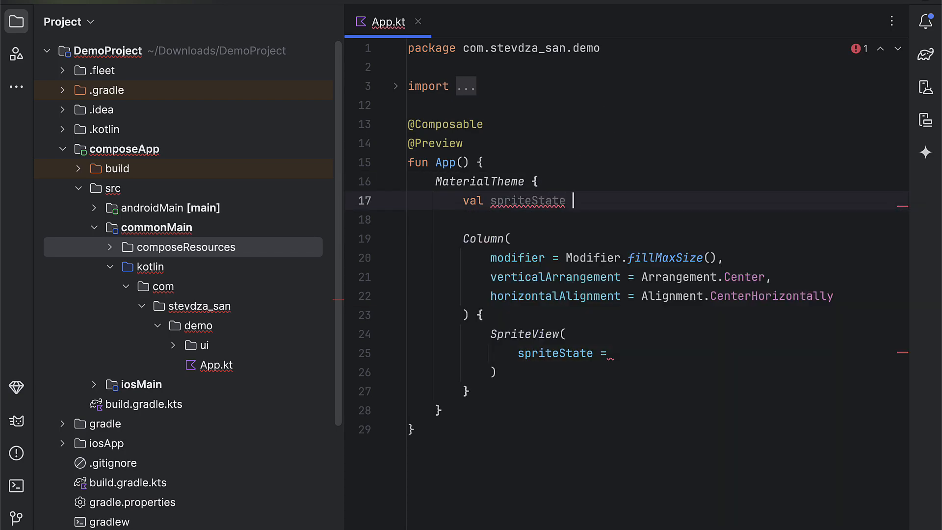
pyautogui.write('= rememberSprite')
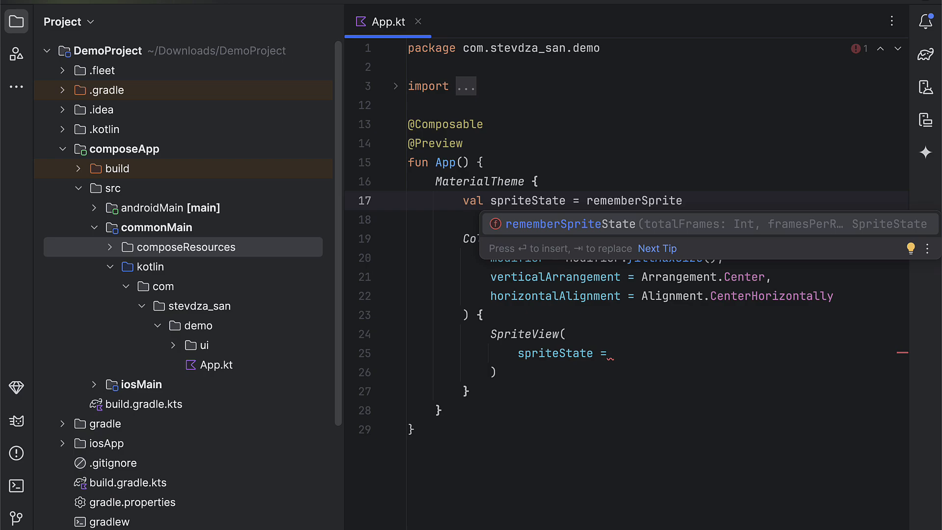
pyautogui.write('totalFrames = 9,')
pyautogui.write('framesPerRow =')
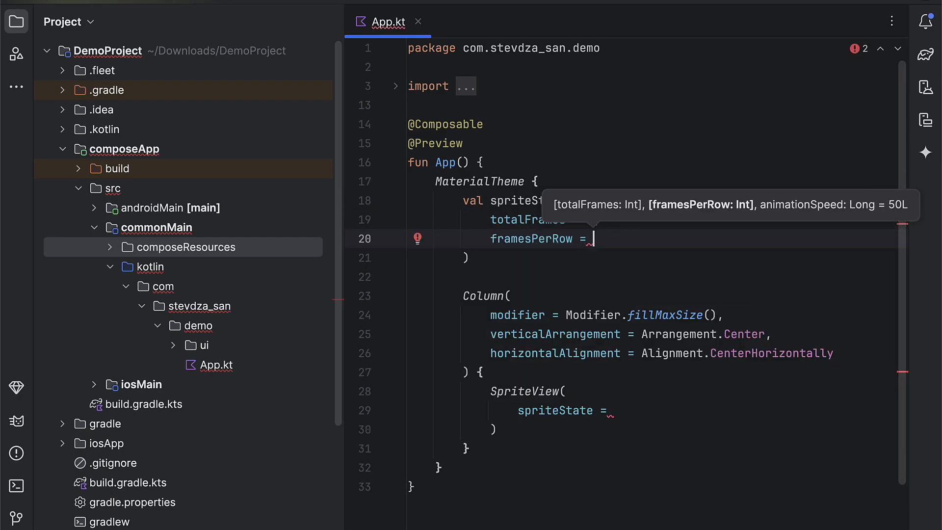
pyautogui.write('3,')
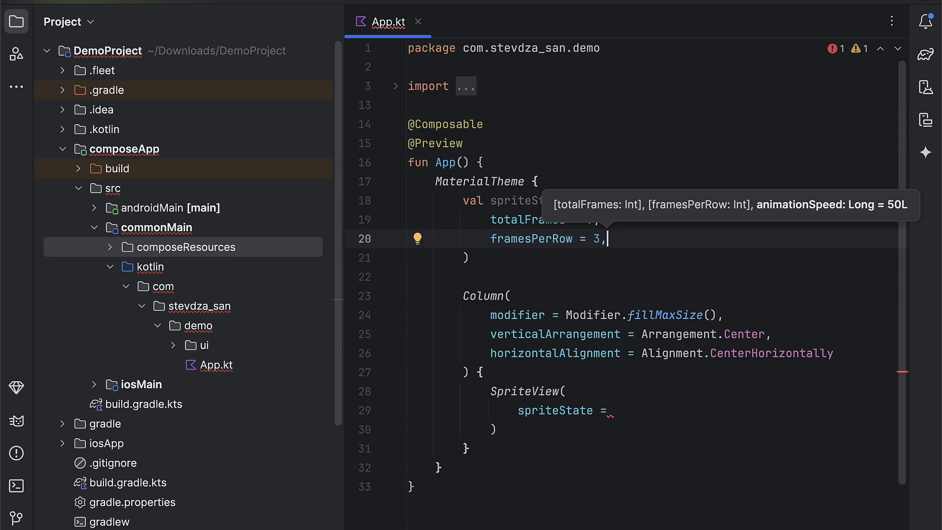
pyautogui.press('Backspace')
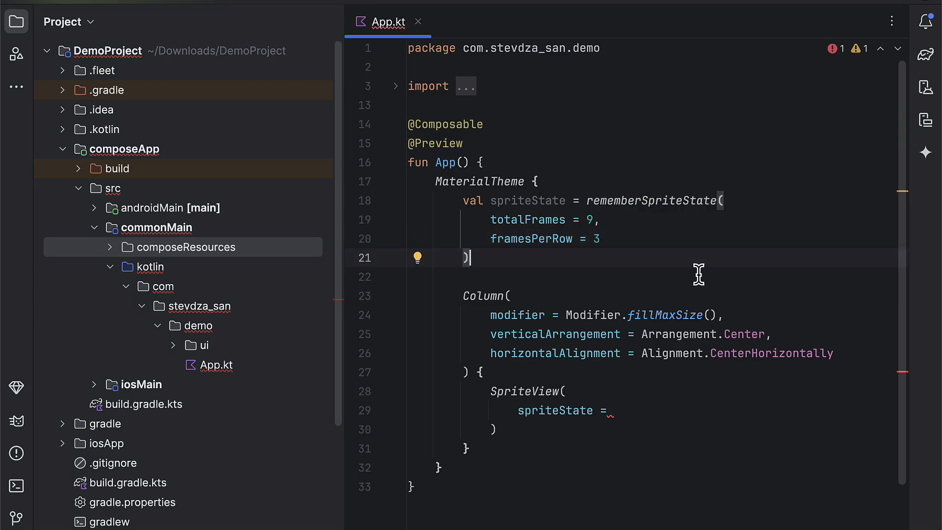
pyautogui.write('val')
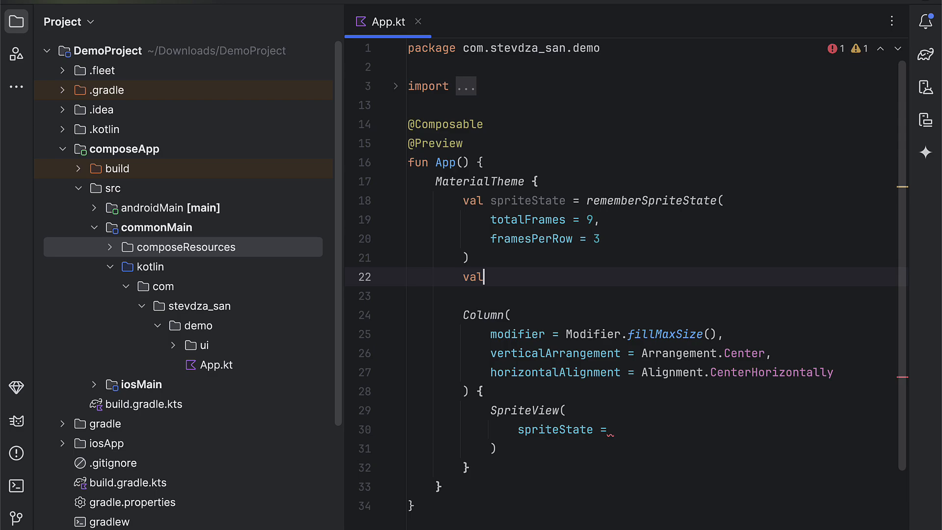
# Declare spriteSpec = remember { SpriteSpec(default = SpriteSheet(image = Res.drawable.sprite_normal)) }
pyautogui.write('spriteSpec = remember {')
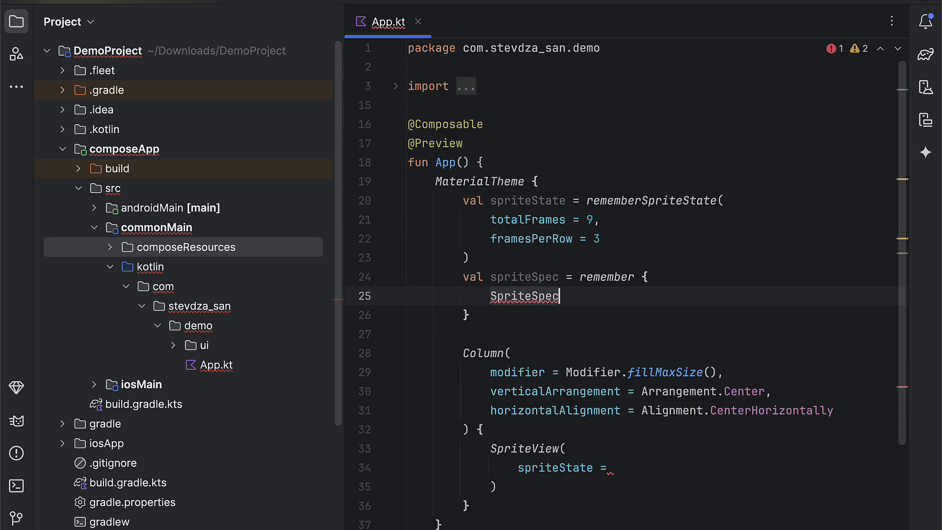
pyautogui.write('(')
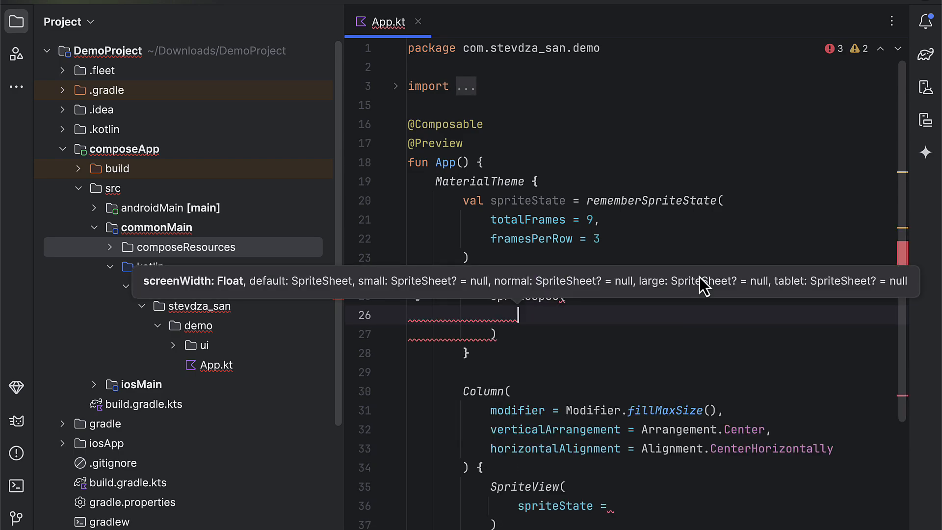
pyautogui.write('default = s')
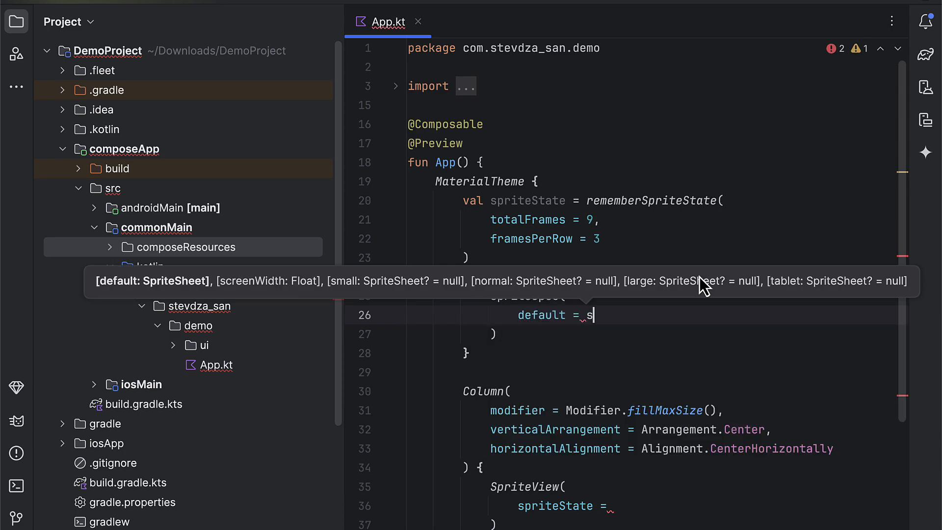
pyautogui.write('prites')
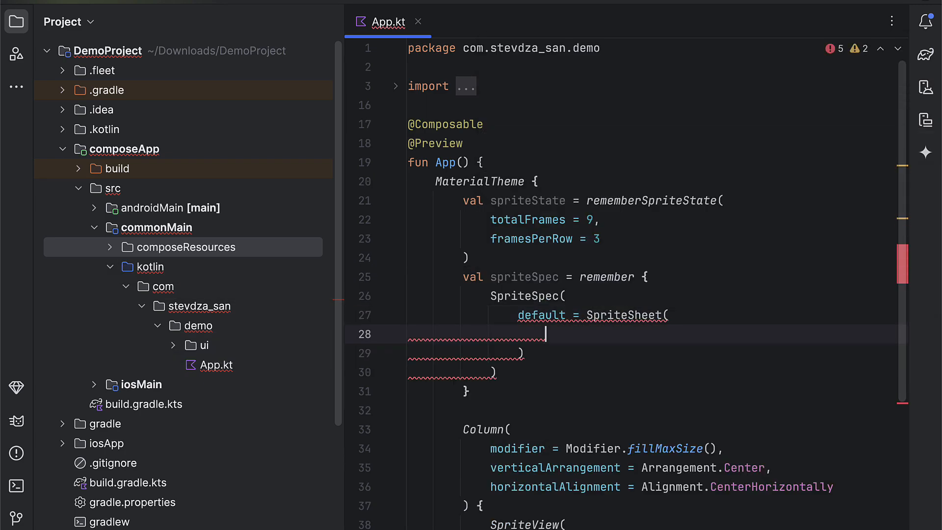
pyautogui.write('she')
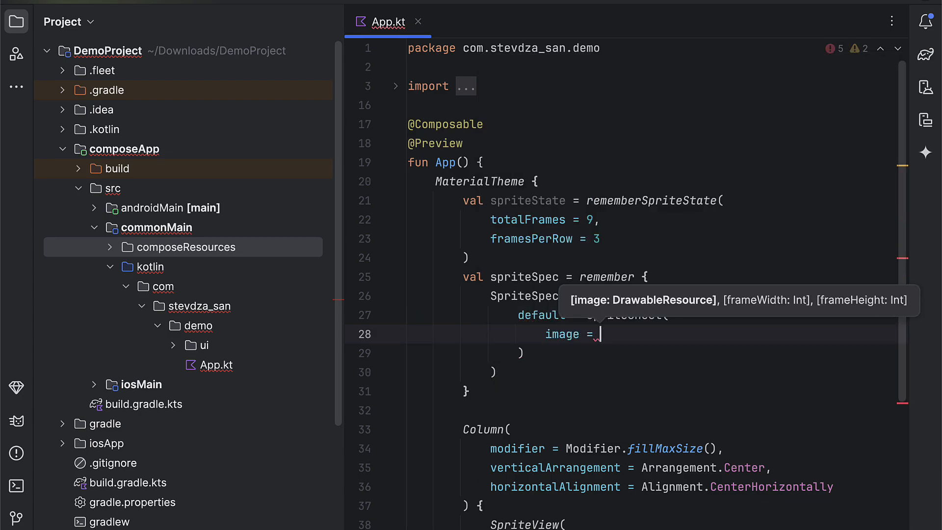
pyautogui.write('Res.drawable.')
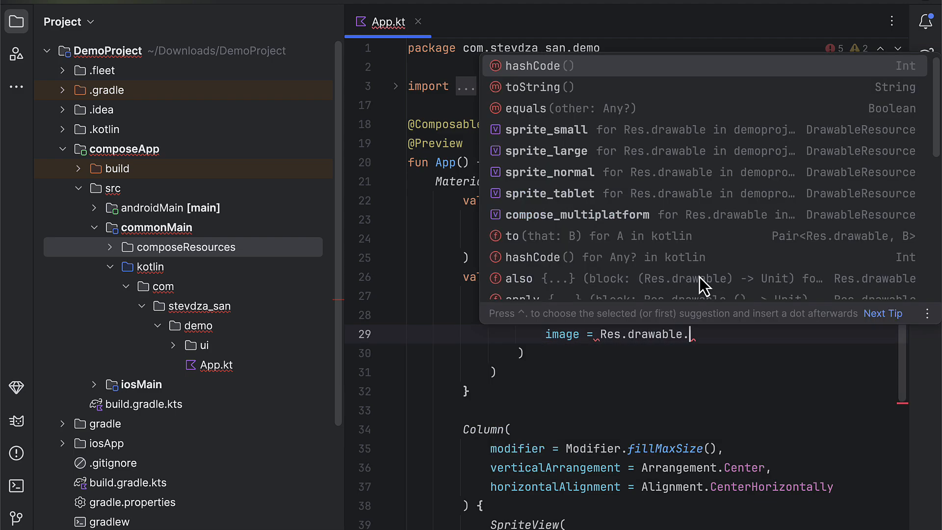
pyautogui.click(550, 172)
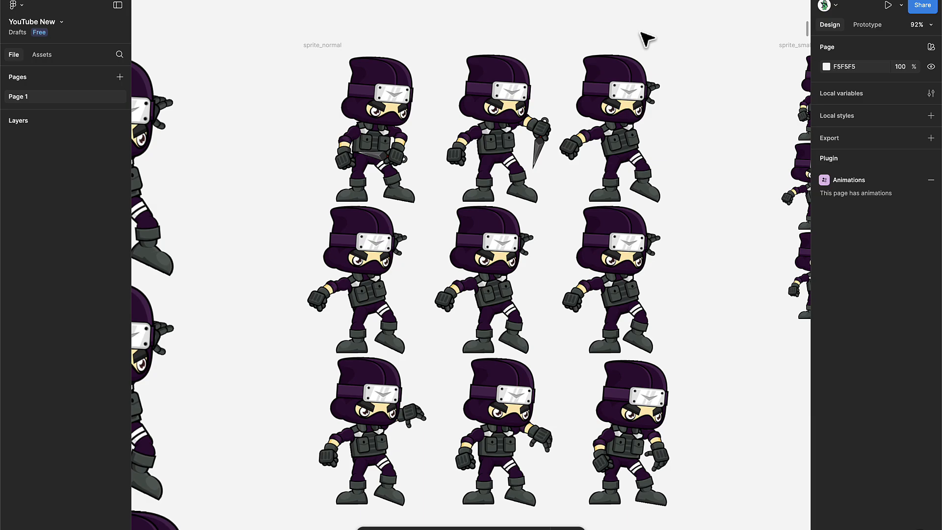
# Select the sprite_normal artwork in Figma to read its 253 × 303 frame size
pyautogui.click(368, 127)
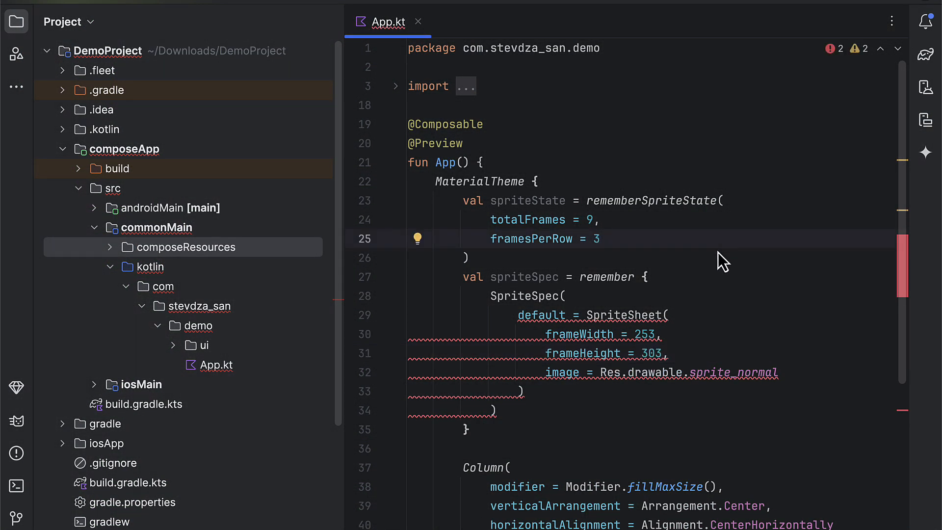
# Declare val screenWidth = getScreenWidth() and pass screenWidth.value into SpriteSpec
pyautogui.write('val')
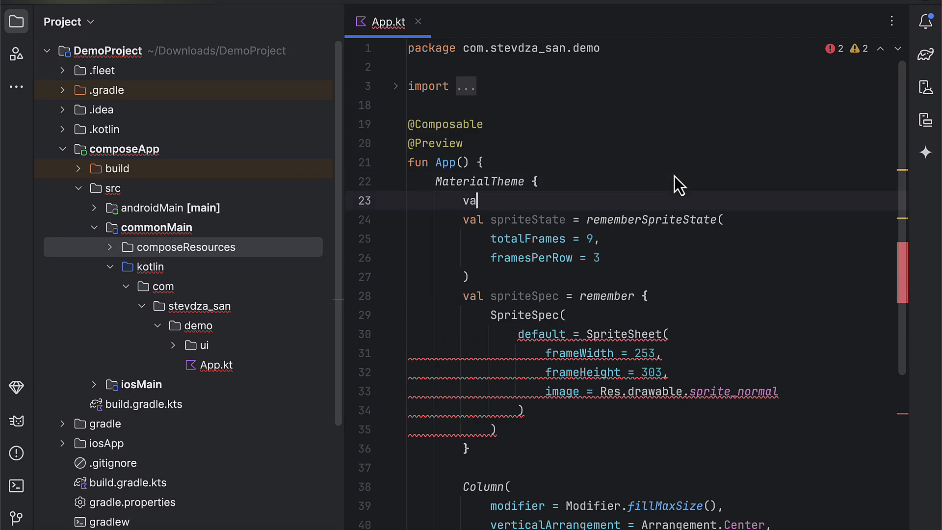
pyautogui.write('screenWidth = getScreenWidth(')
pyautogui.write('screenWidth = screenWidth.value,')
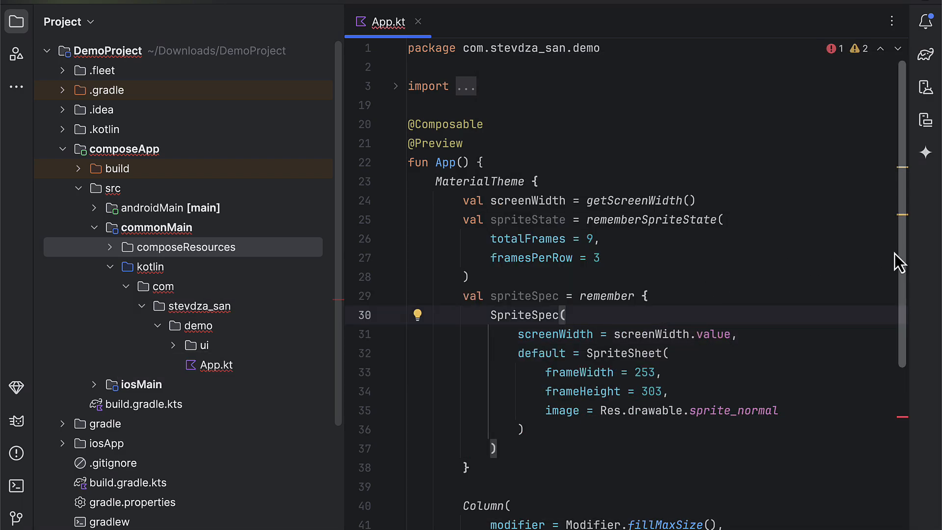
pyautogui.write('spriteSpec = spriteSpec')
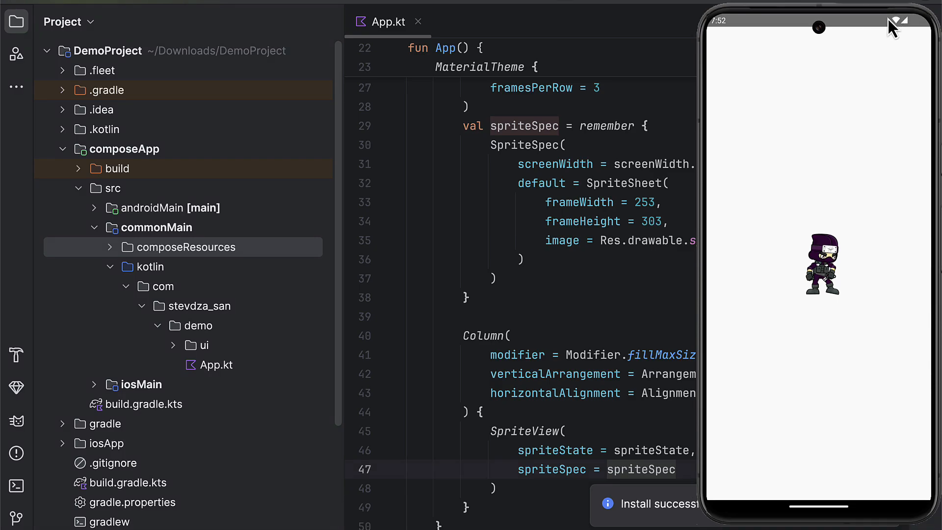
pyautogui.moveTo(840, 164)
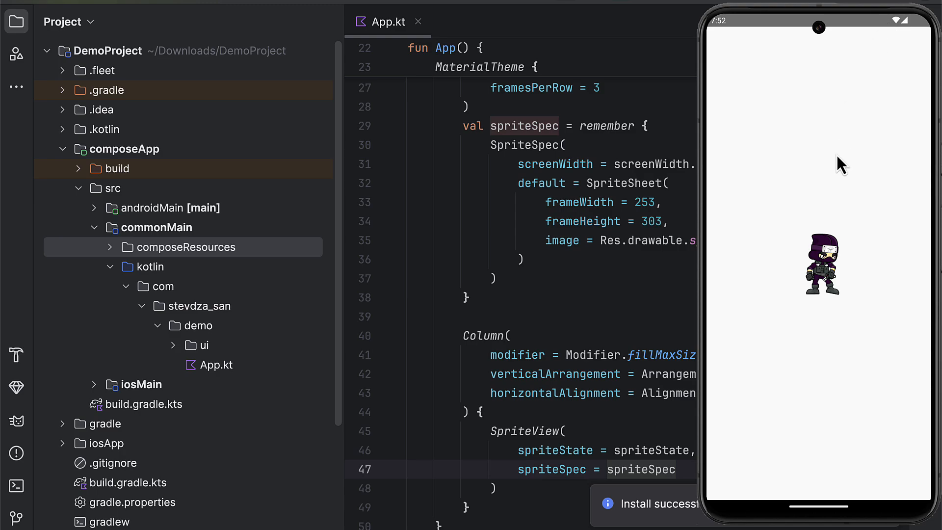
# Begin a DisposableEffect(Unit) block above the Column after the app installs
pyautogui.write('DisposableEffect(Unit) {')
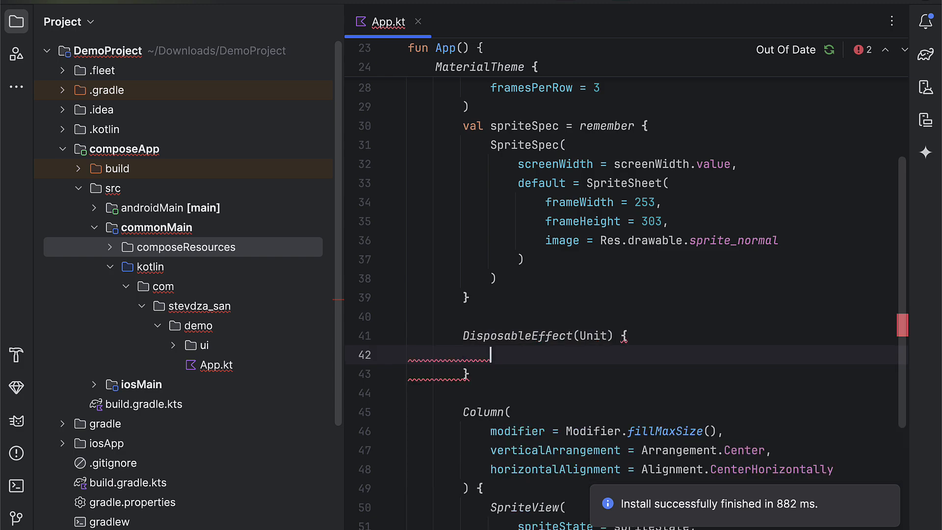
# Call spriteState.start() in the effect and spriteState.stop() inside onDispose
pyautogui.write('onC')
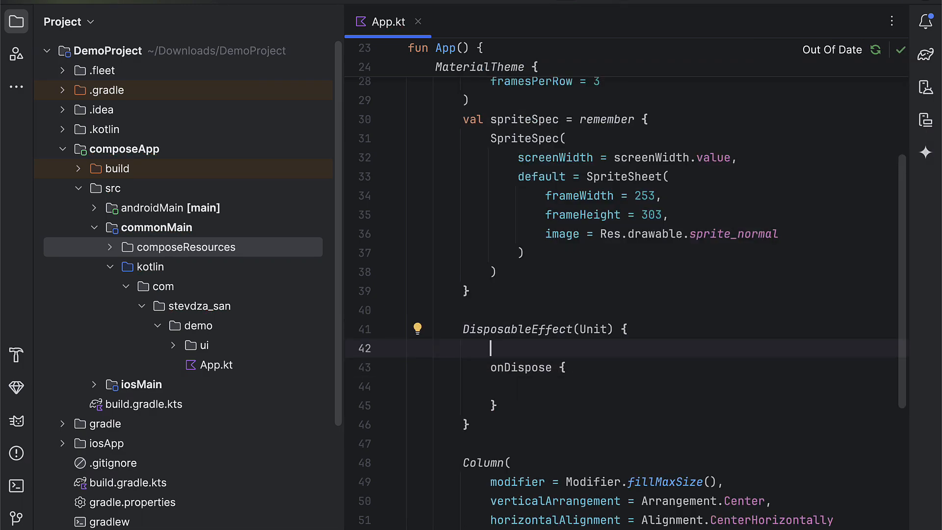
pyautogui.write('spriteState.start()')
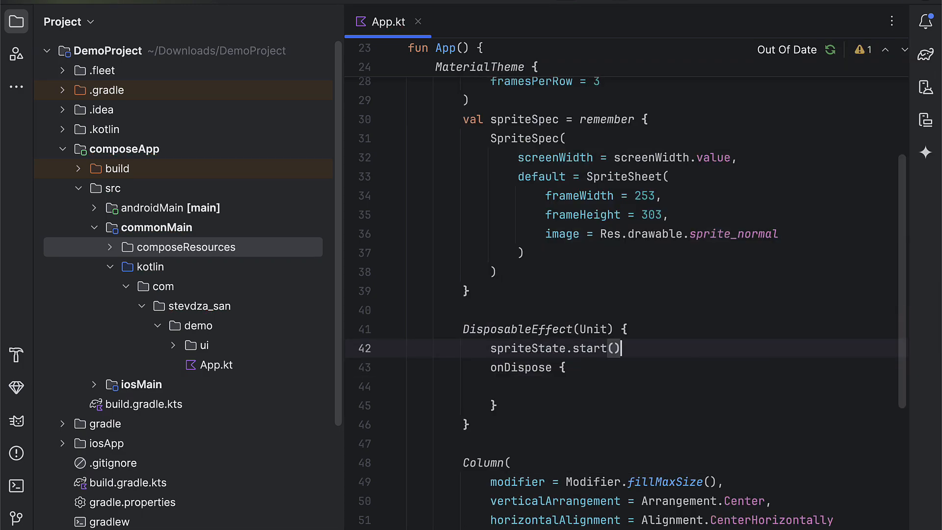
pyautogui.write('s')
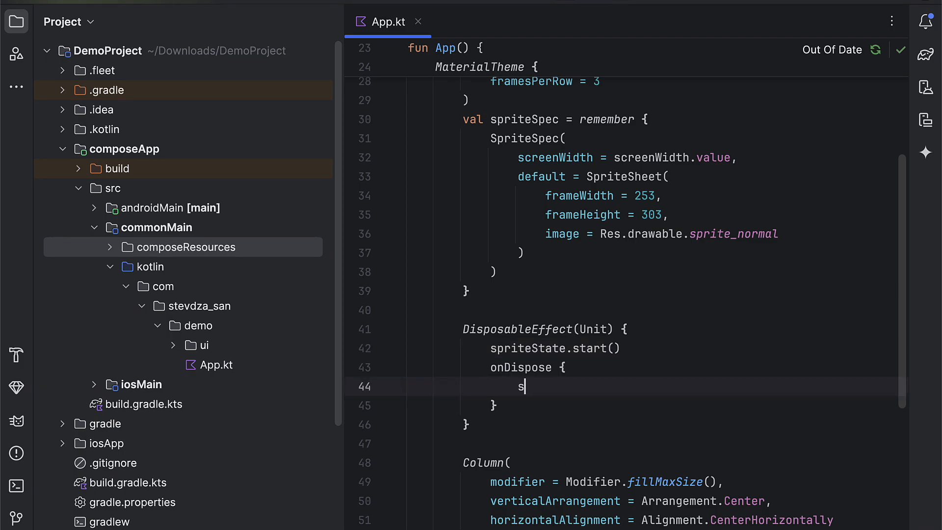
pyautogui.write('priteState.stop(')
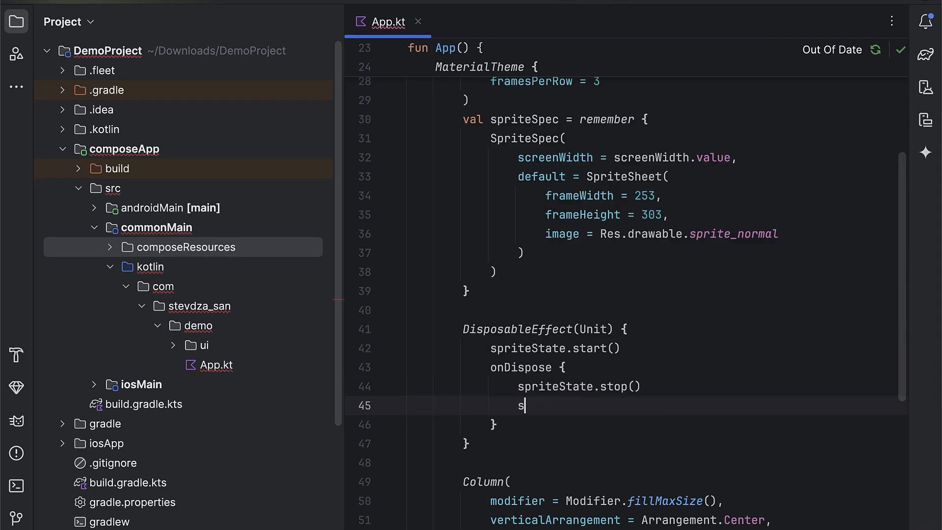
pyautogui.write('priteState.cle')
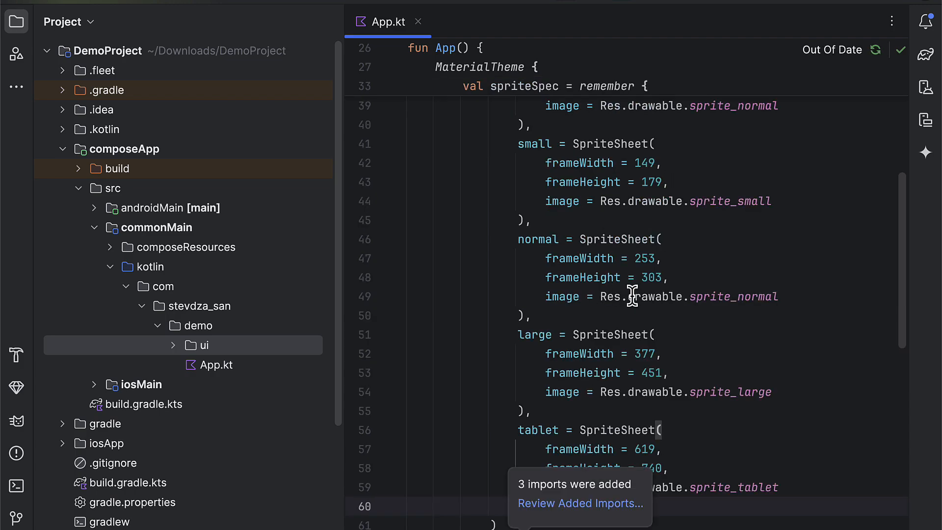
# Define small 149×179, normal 253×303, large 377×451 and tablet 619×740 sprite sheets in SpriteSpec
pyautogui.click(776, 299)
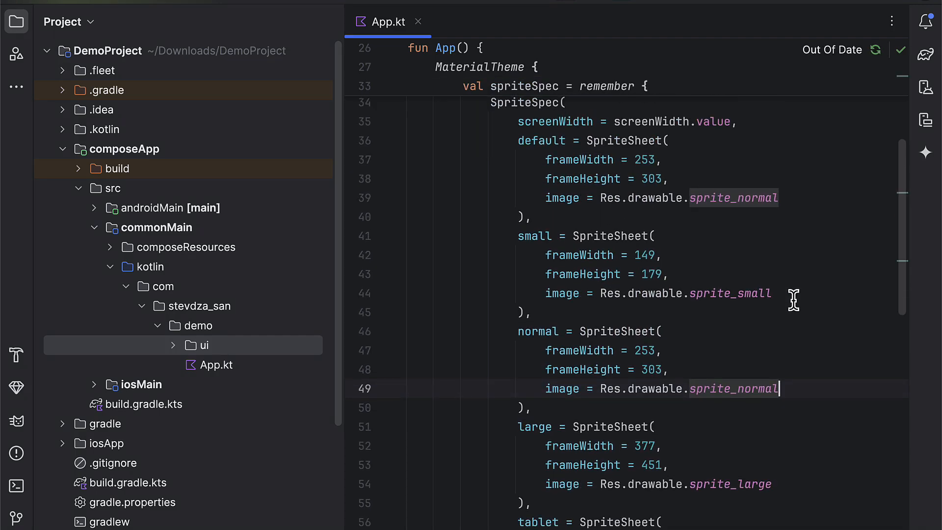
pyautogui.scroll(-3)
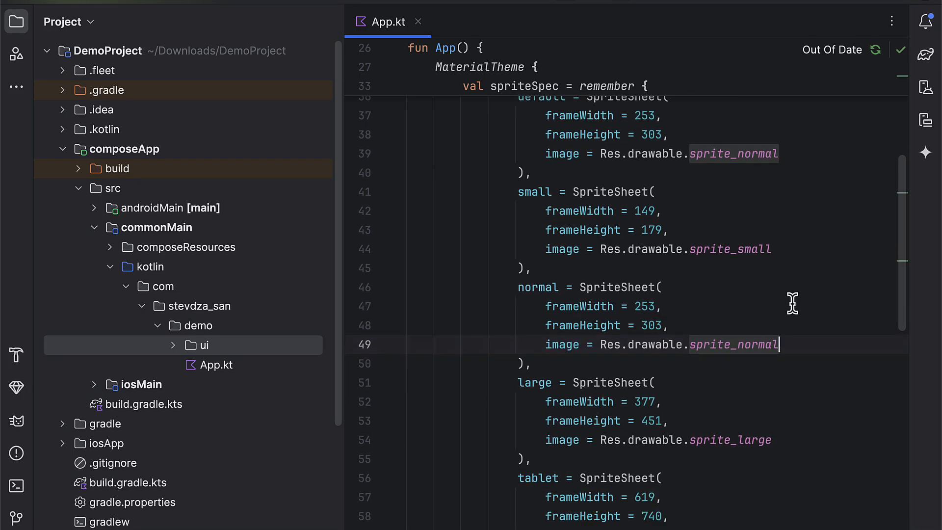